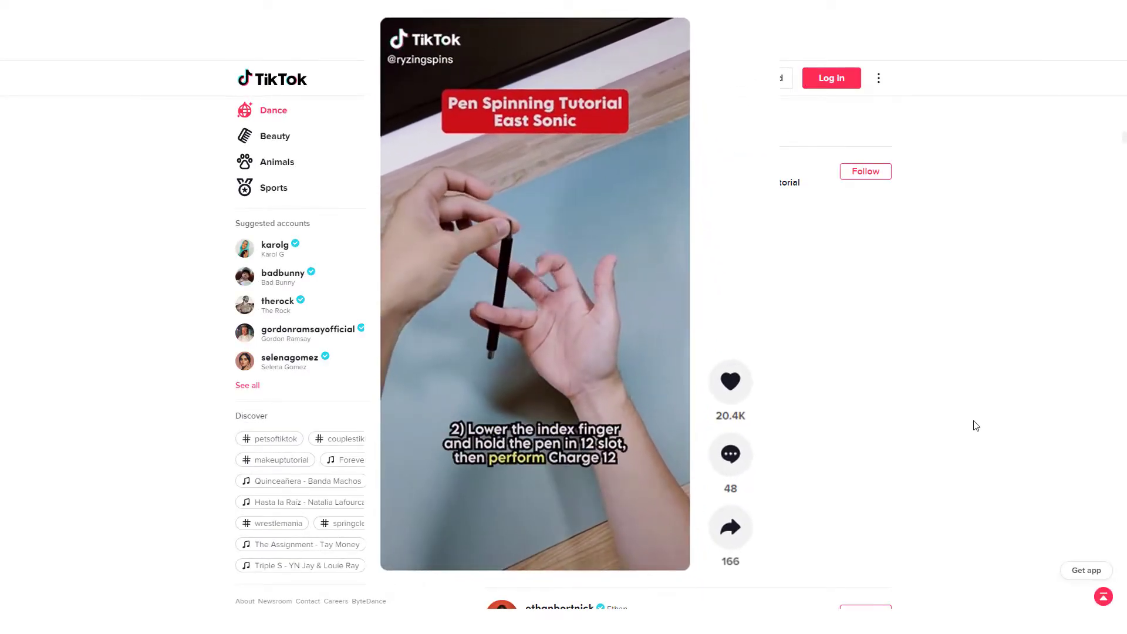
# Scroll down the TikTok feed past several videos before switching to Octoparse
pyautogui.scroll(-3)
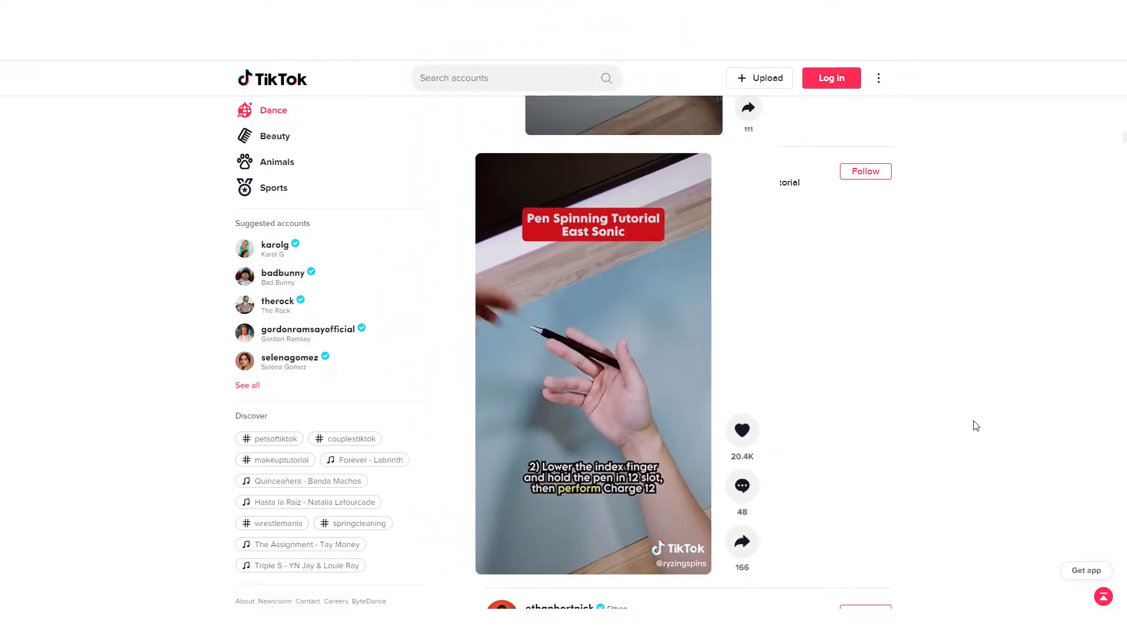
pyautogui.scroll(-3)
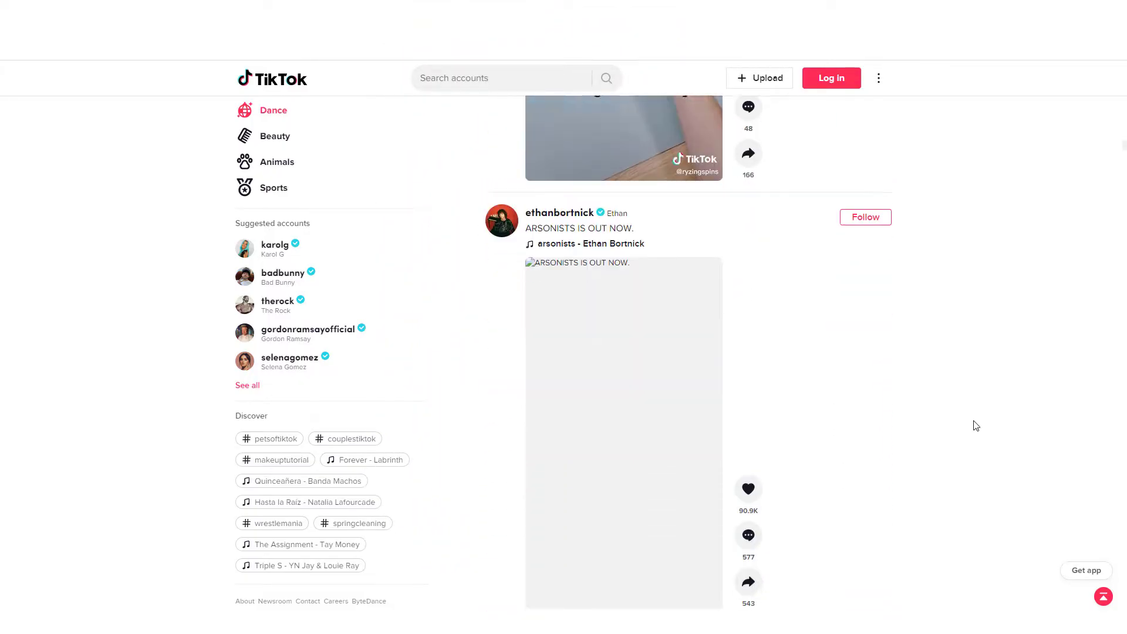
pyautogui.scroll(-3)
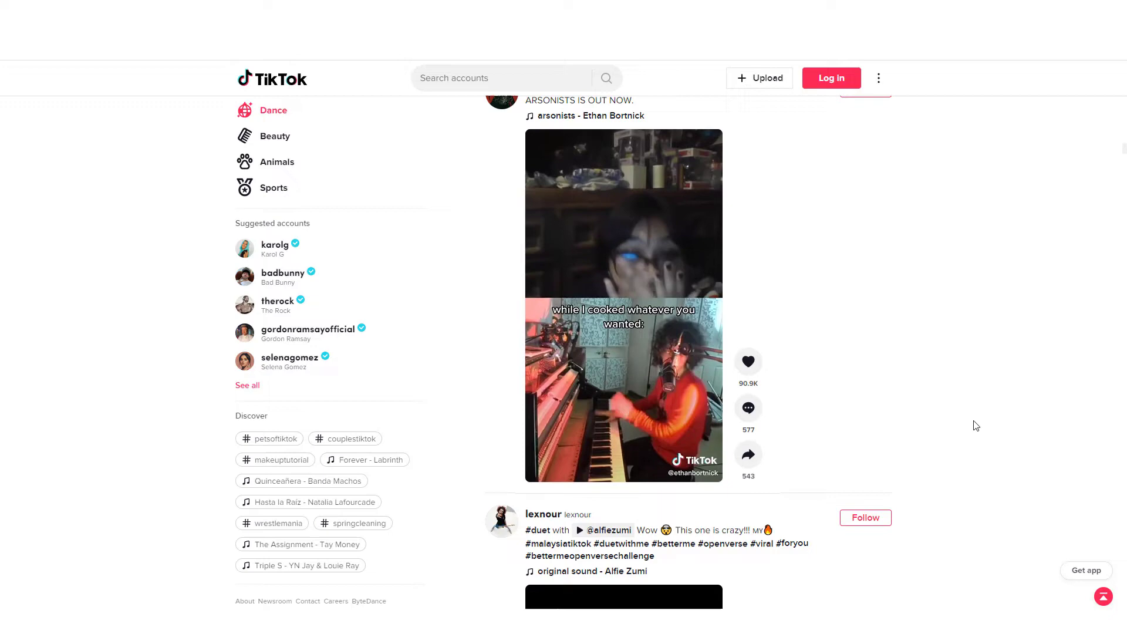
pyautogui.scroll(-3)
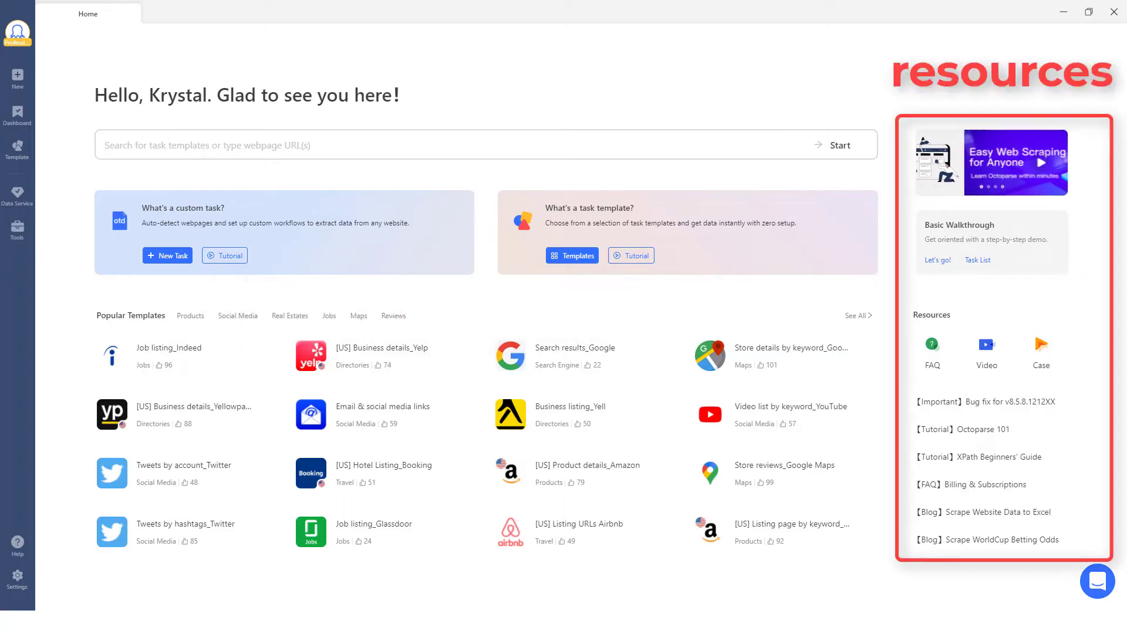
pyautogui.write('https://demo.octoparse.com/')
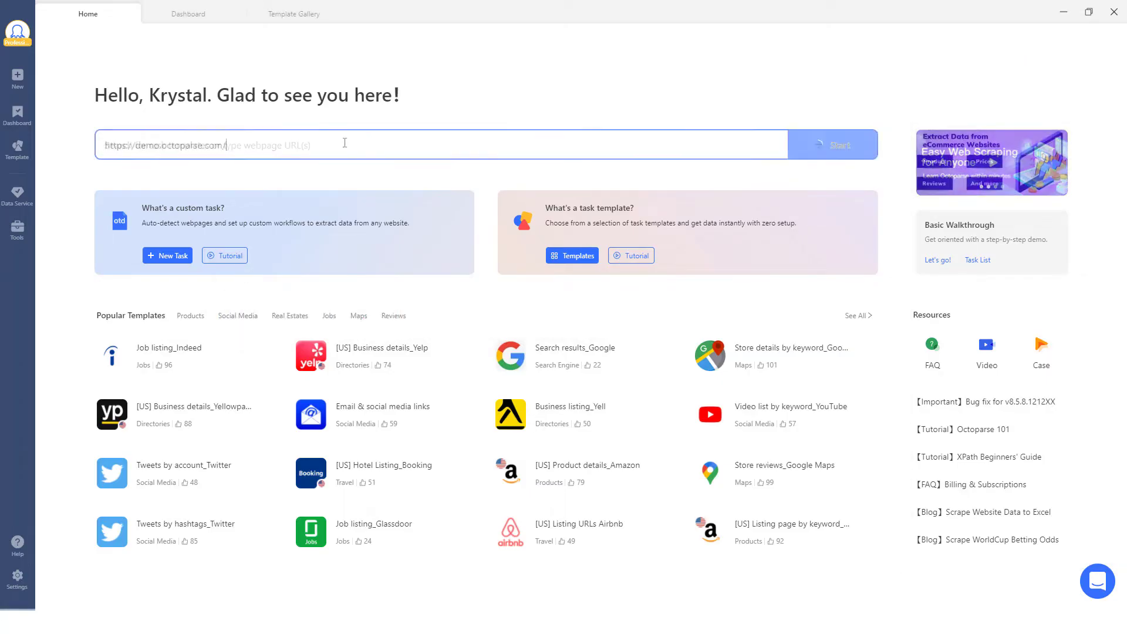
pyautogui.click(831, 144)
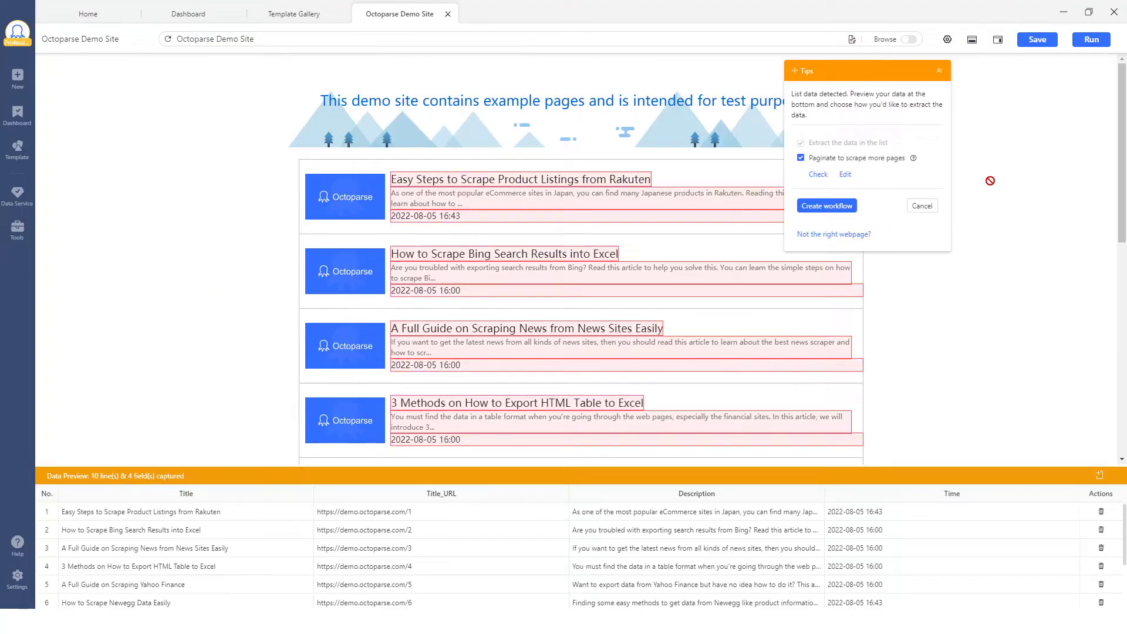
pyautogui.click(825, 205)
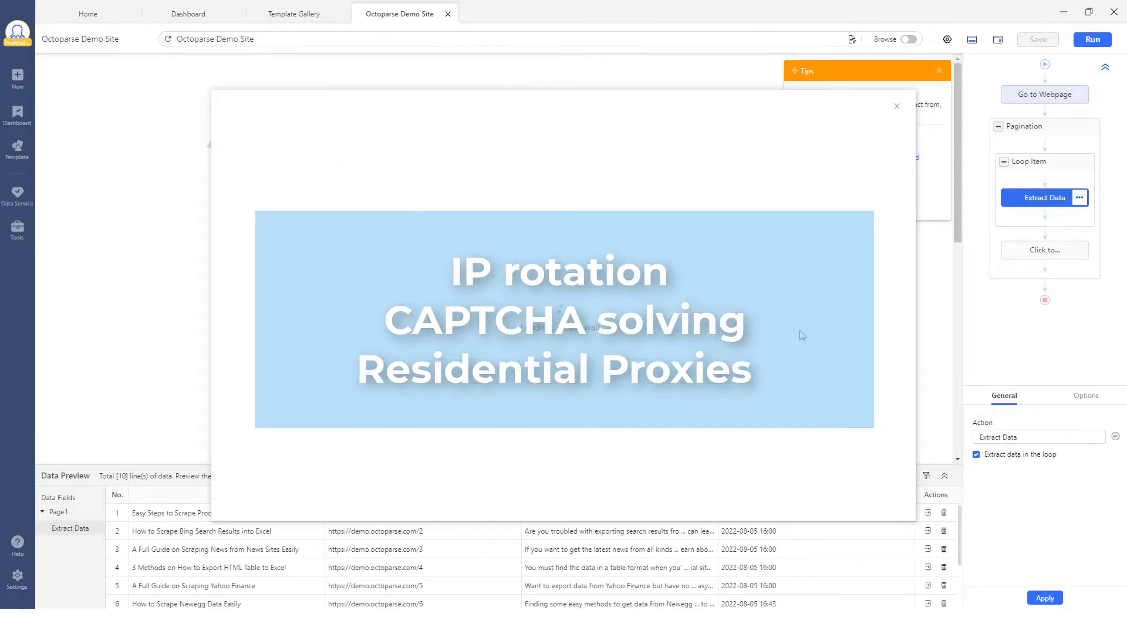
pyautogui.click(1090, 39)
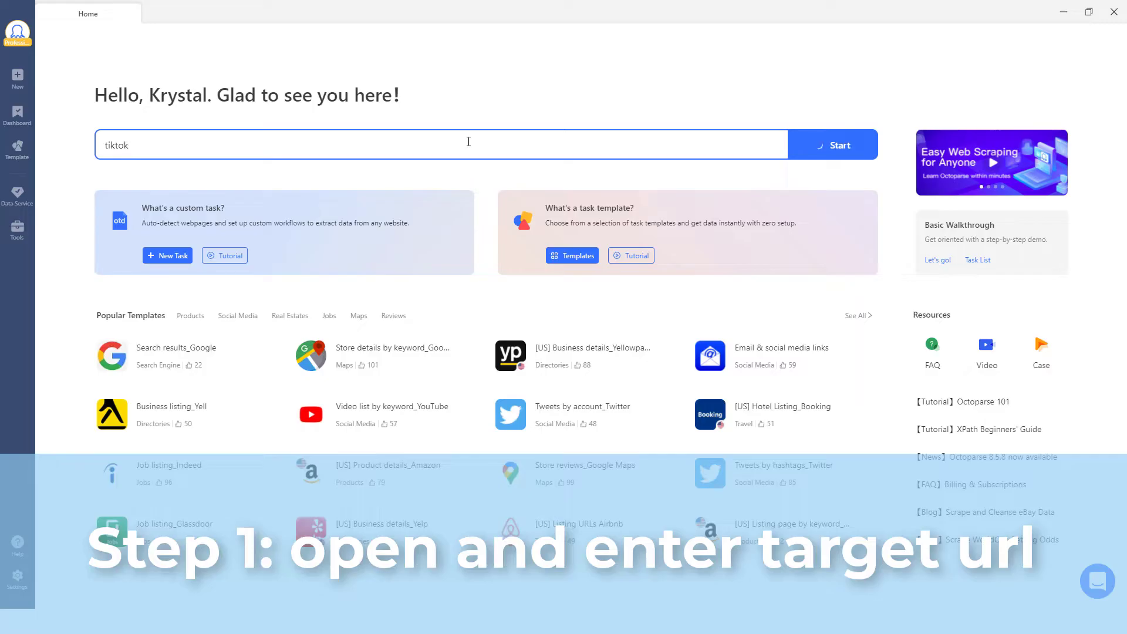
# Review the TikTok video details and comments template, then return to Home
pyautogui.click(438, 145)
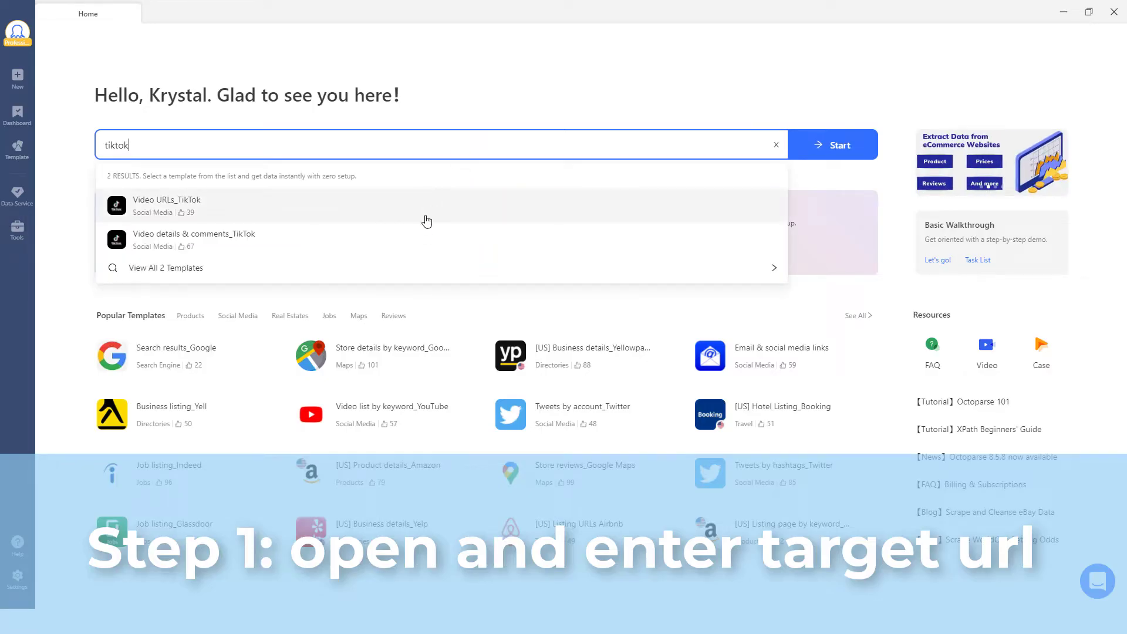
pyautogui.click(194, 239)
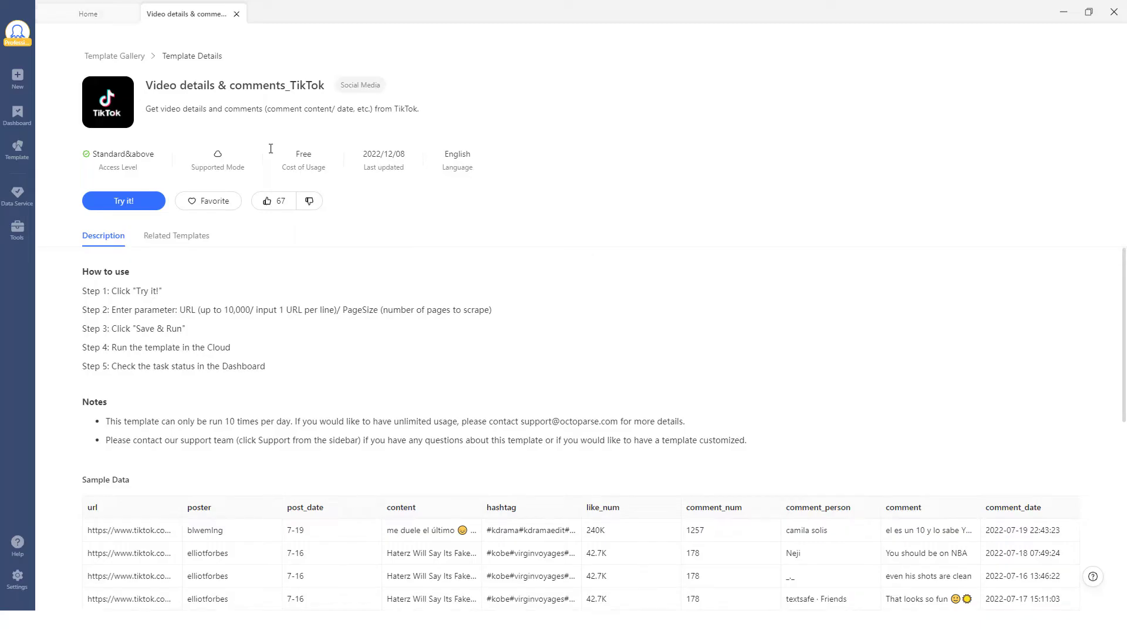
pyautogui.click(88, 12)
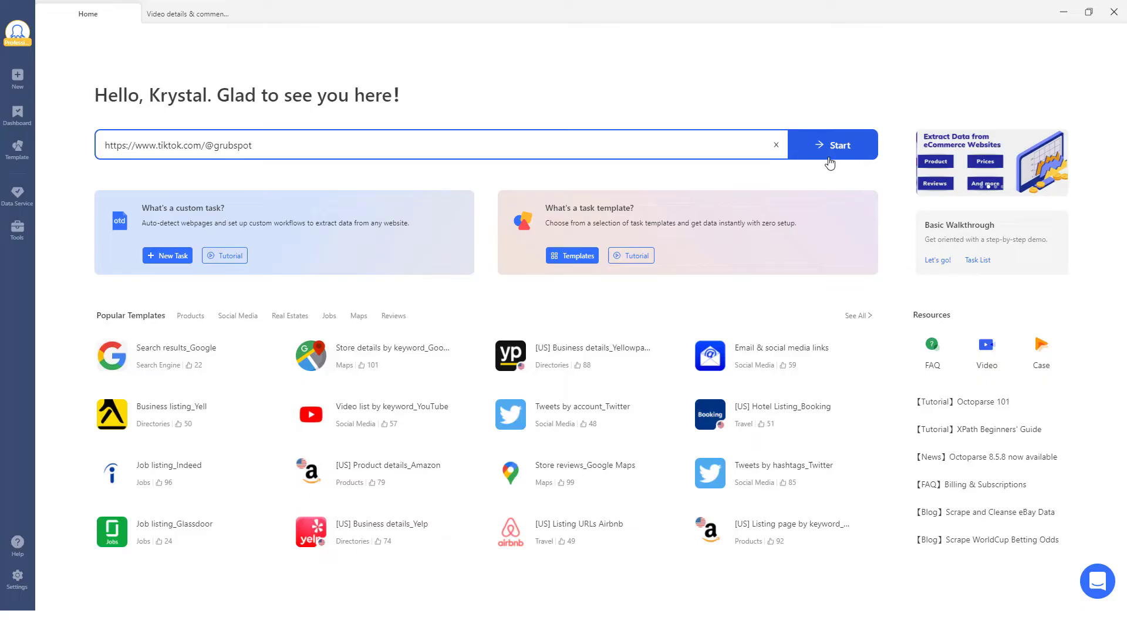
# Start a new task on the grubspot TikTok profile URL and browse the Template Gallery meanwhile
pyautogui.click(832, 144)
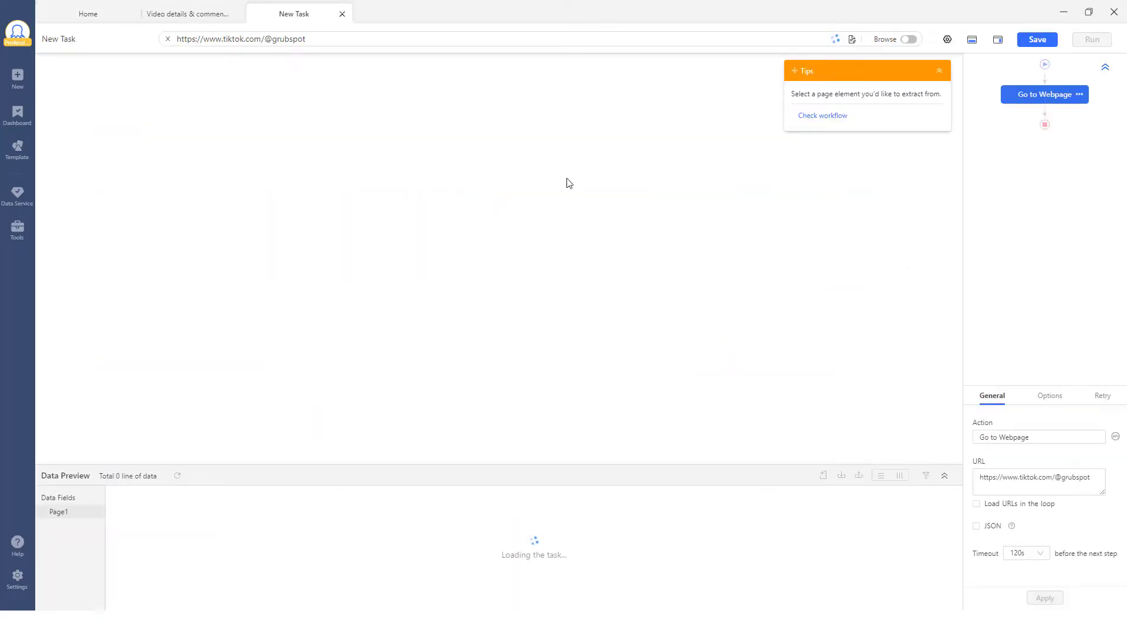
pyautogui.click(17, 74)
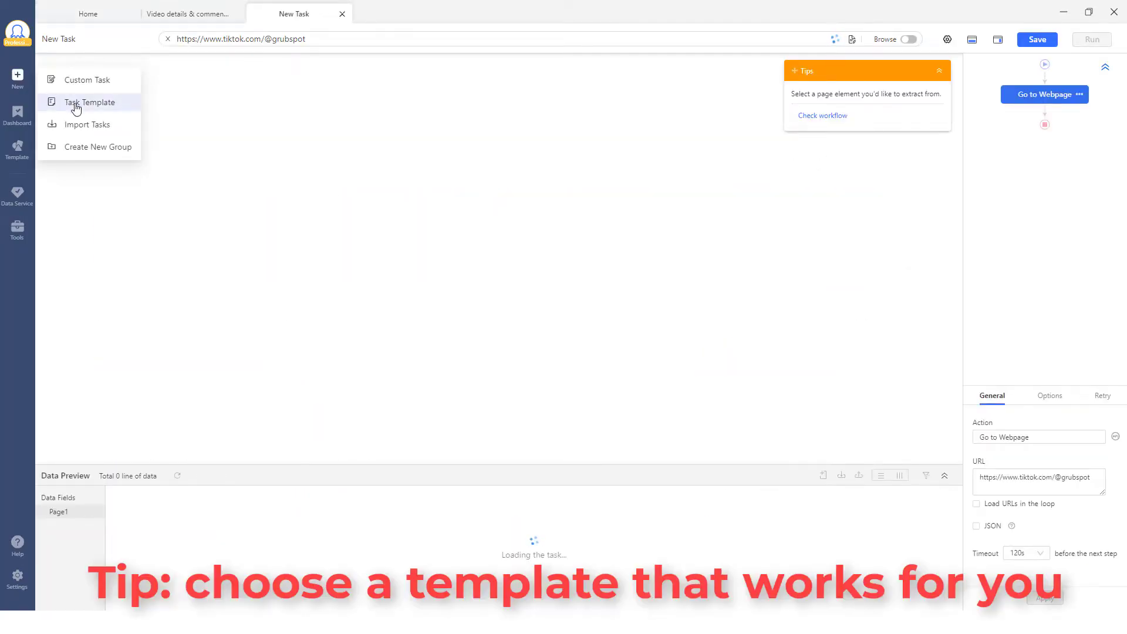
pyautogui.click(90, 101)
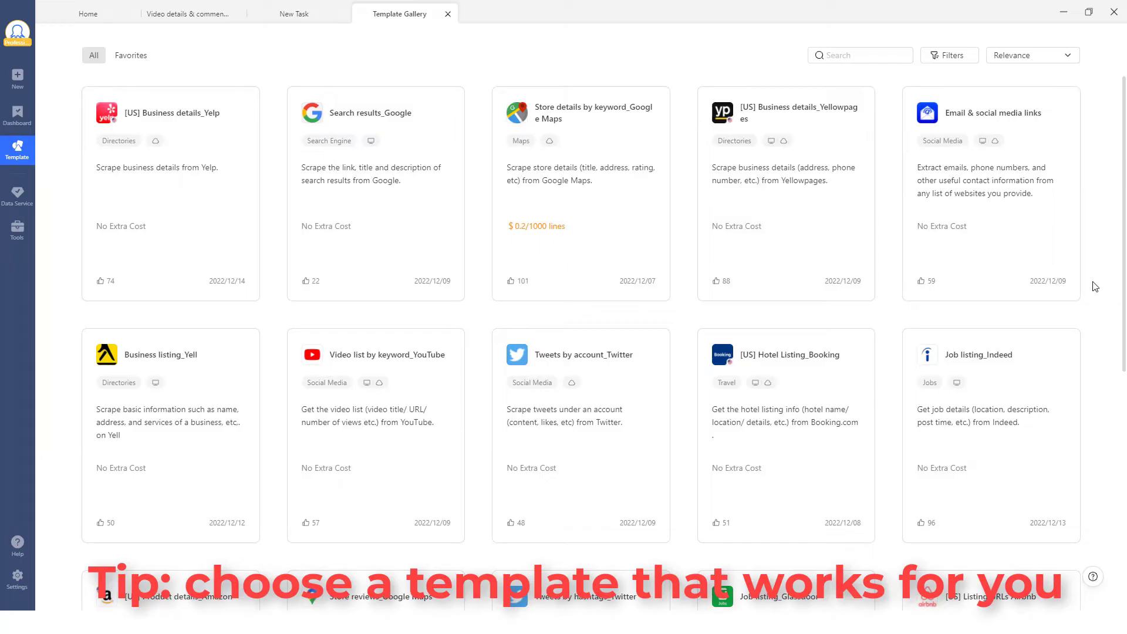
pyautogui.scroll(-3)
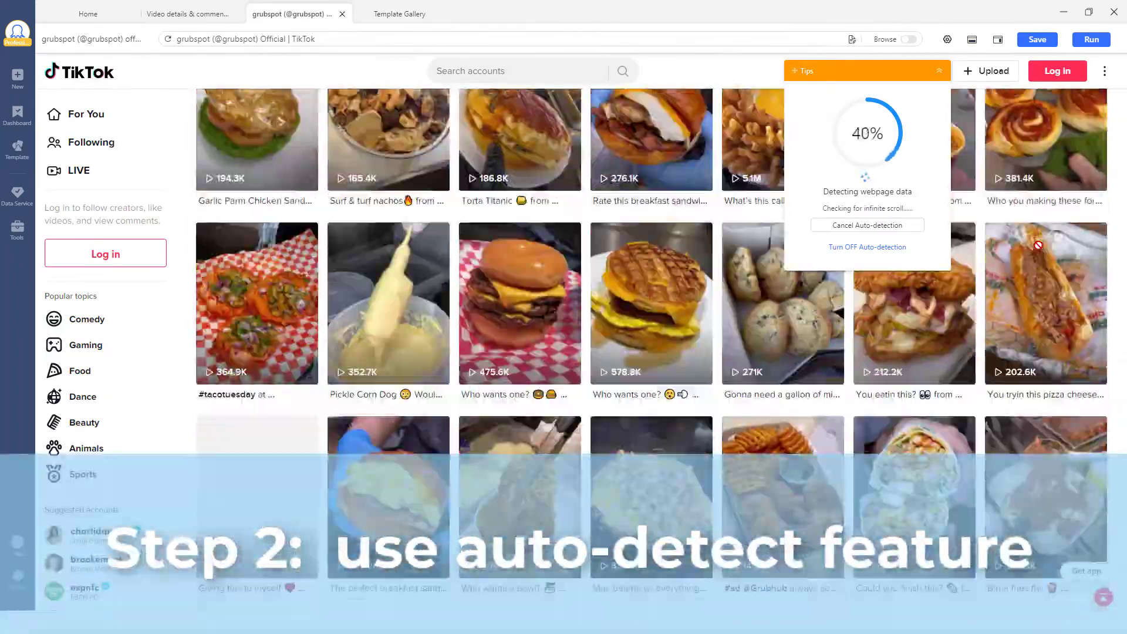
# In Settings, disable Start with Auto-detect for new custom tasks, then return to the grubspot task
pyautogui.scroll(-3)
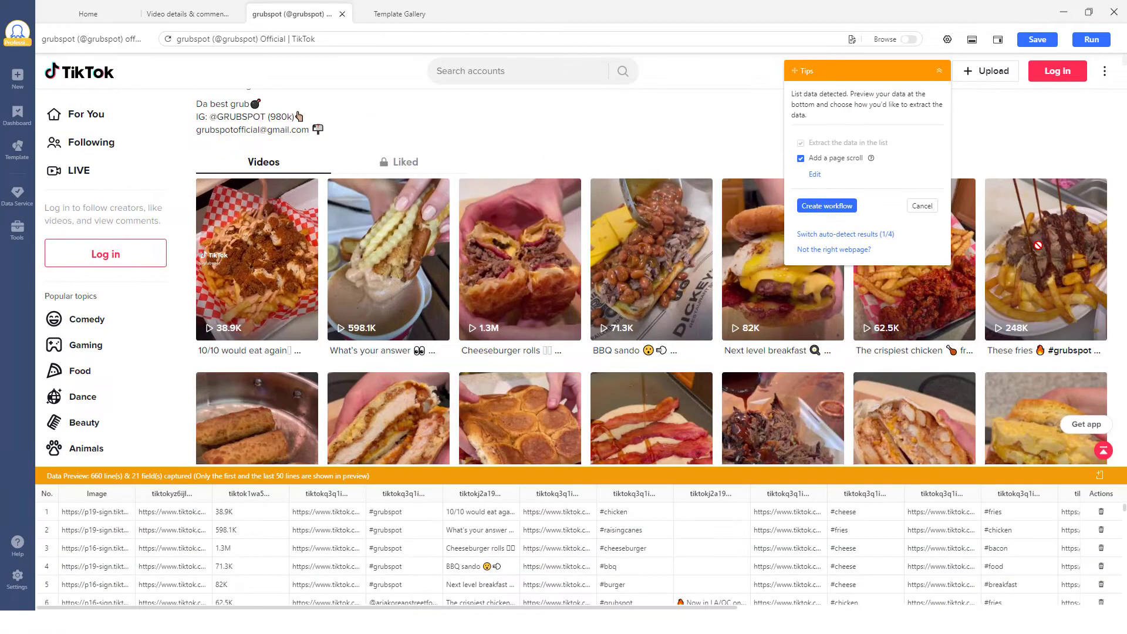
pyautogui.click(88, 13)
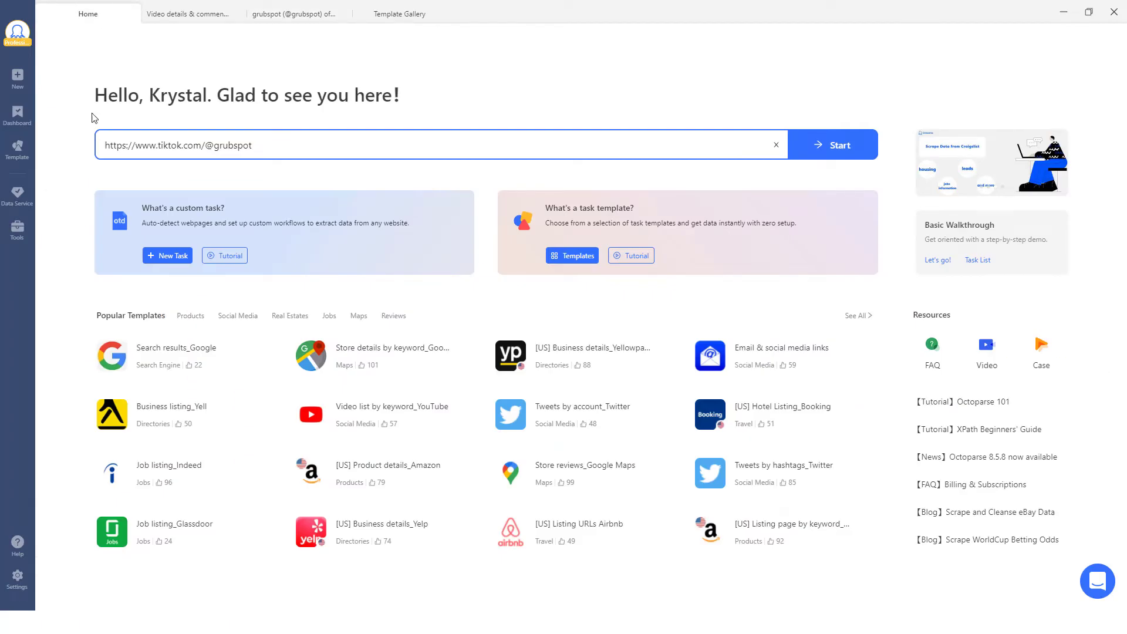
pyautogui.click(16, 575)
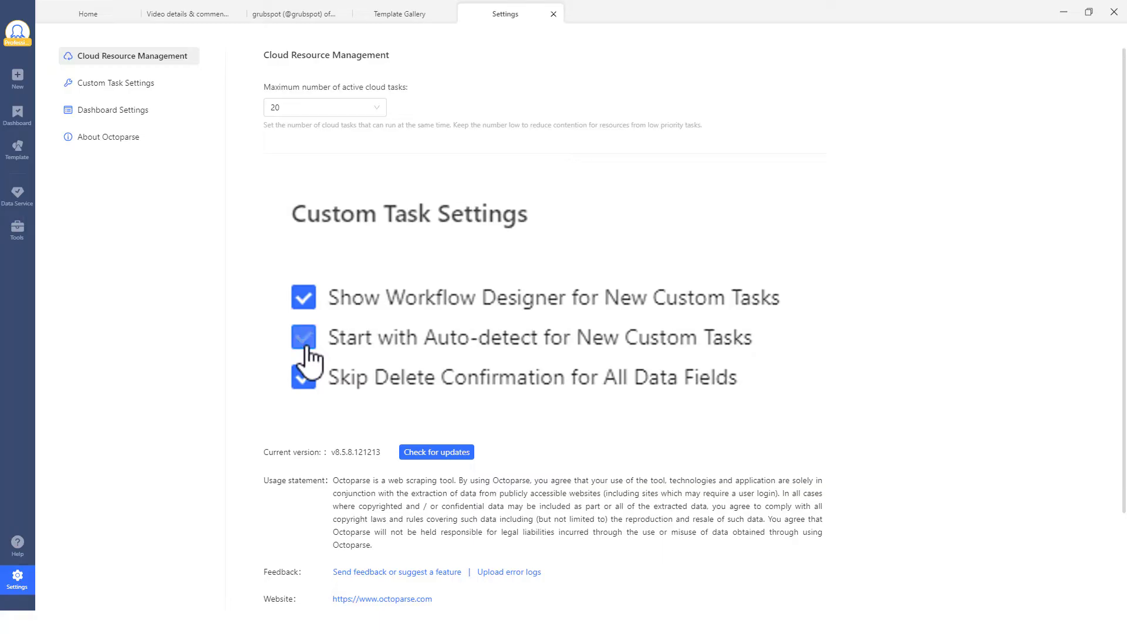
pyautogui.click(302, 337)
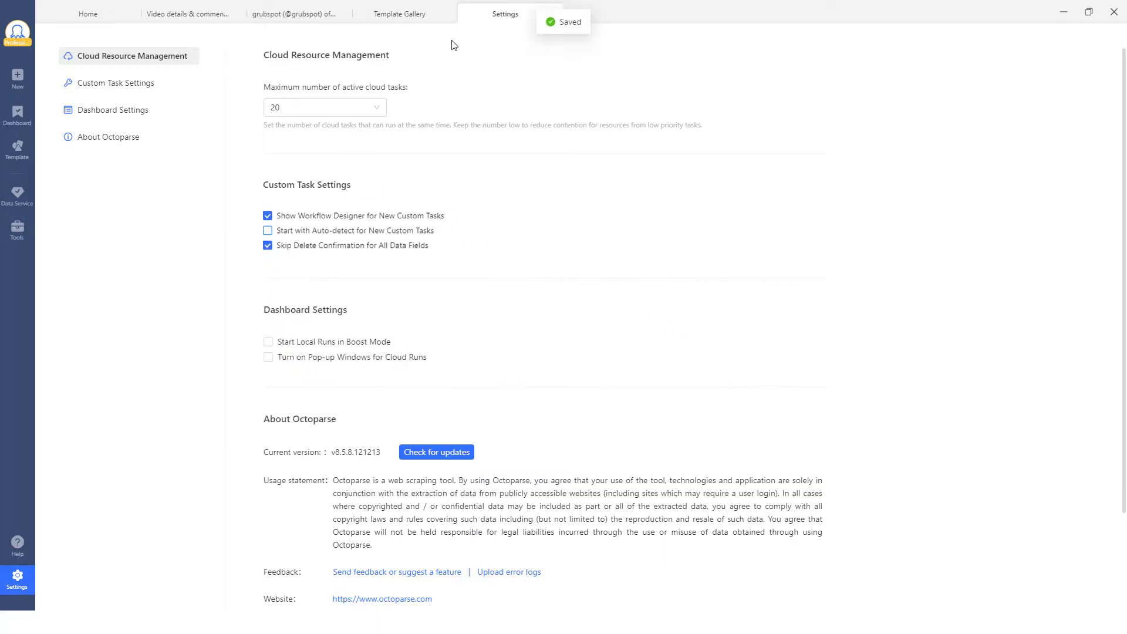
pyautogui.click(294, 13)
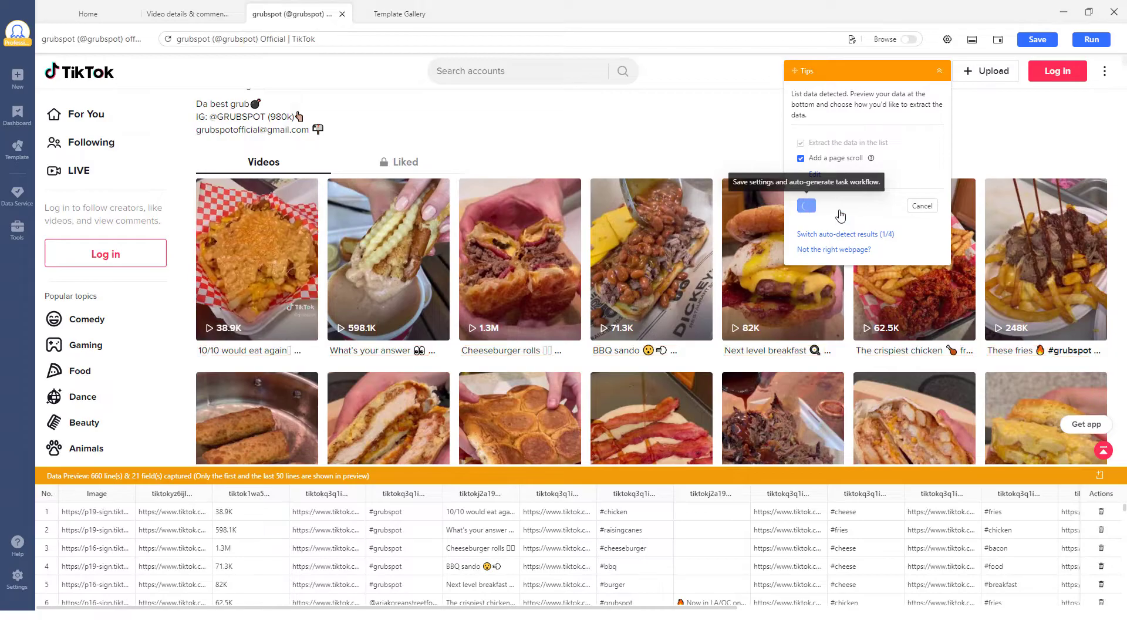
# Create the workflow from the grubspot profile's detected video list
pyautogui.click(805, 205)
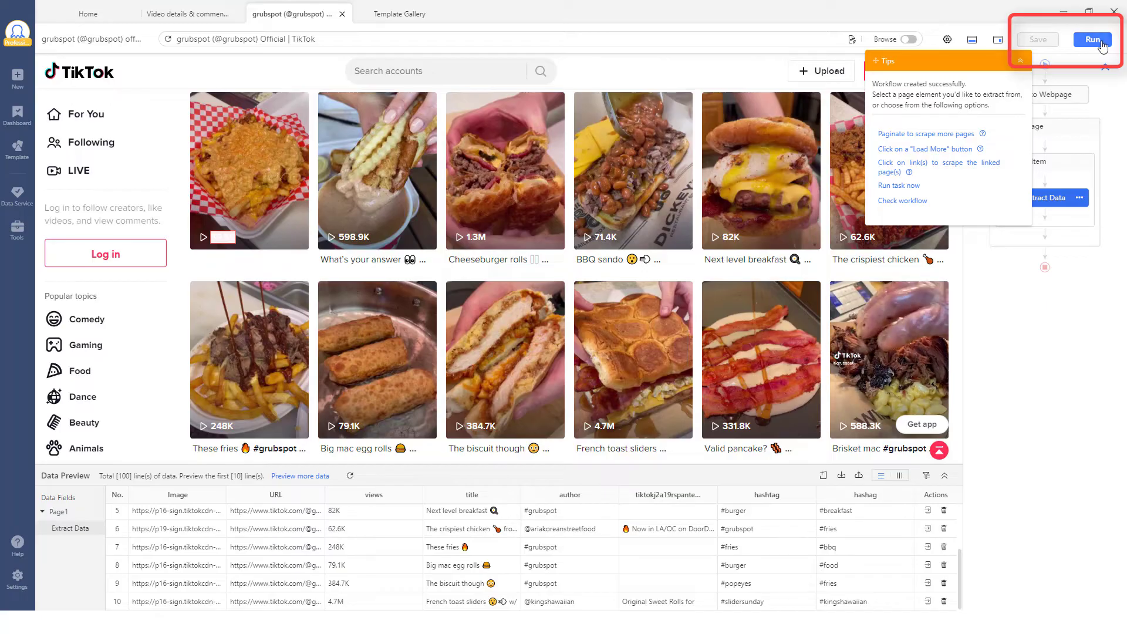
# Run the grubspot task and export its 810 rows as an Excel (xlsx) file
pyautogui.click(1091, 39)
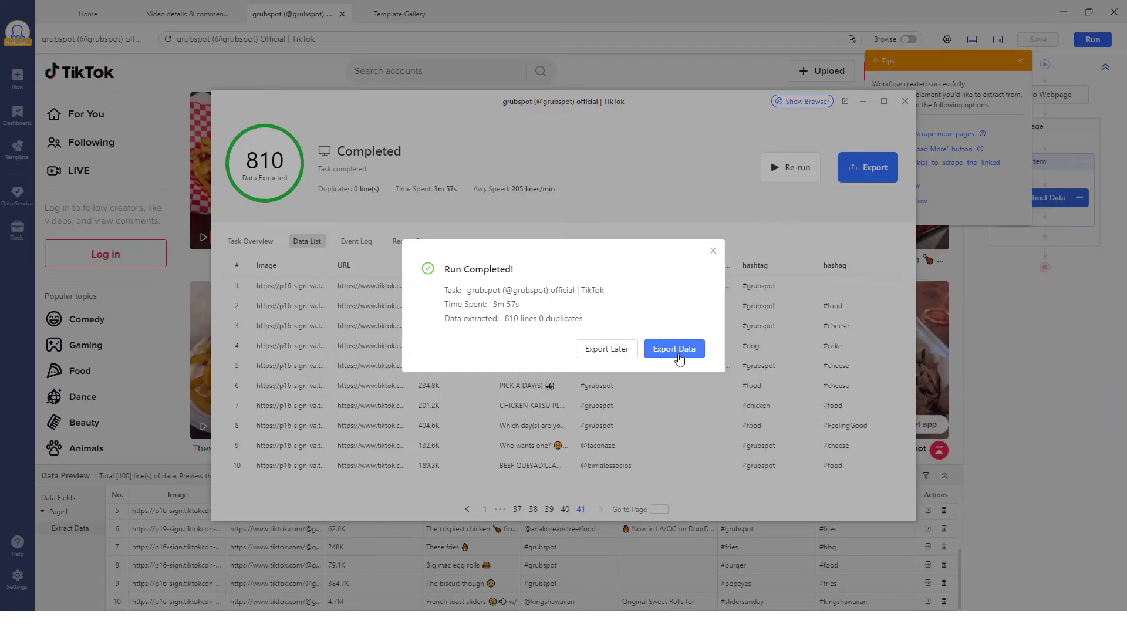
pyautogui.click(672, 349)
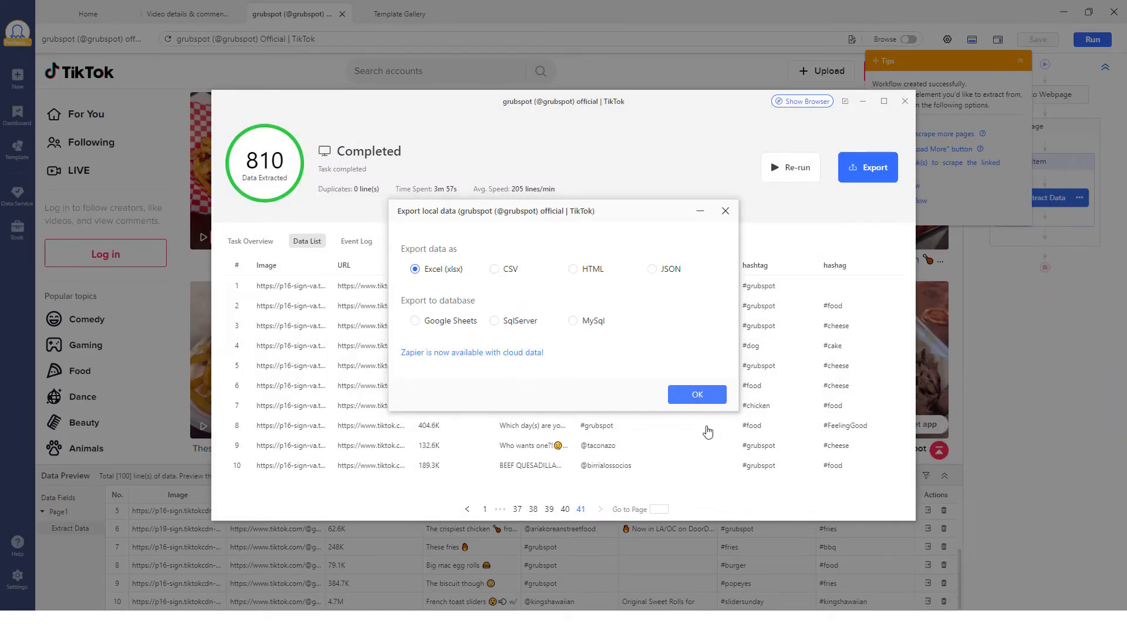
pyautogui.click(696, 394)
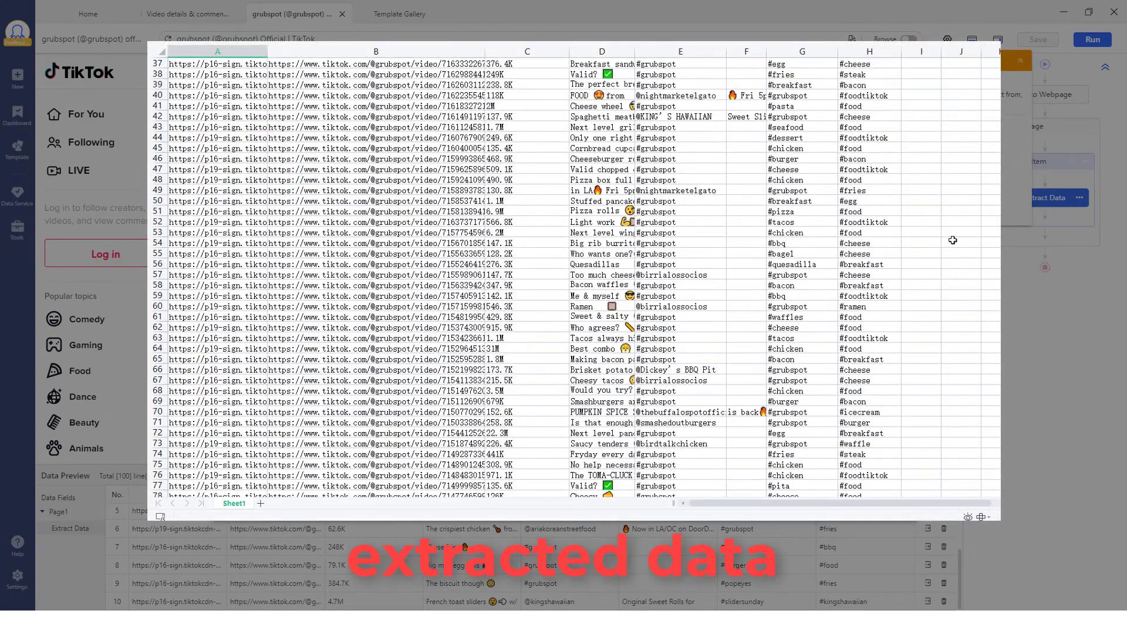
pyautogui.click(866, 167)
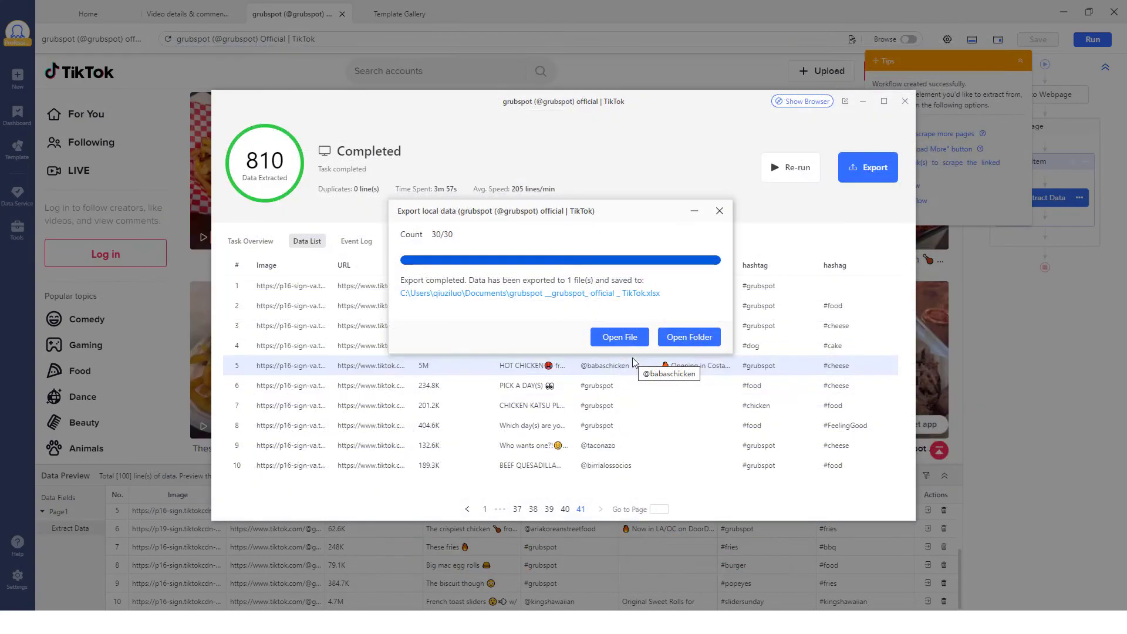